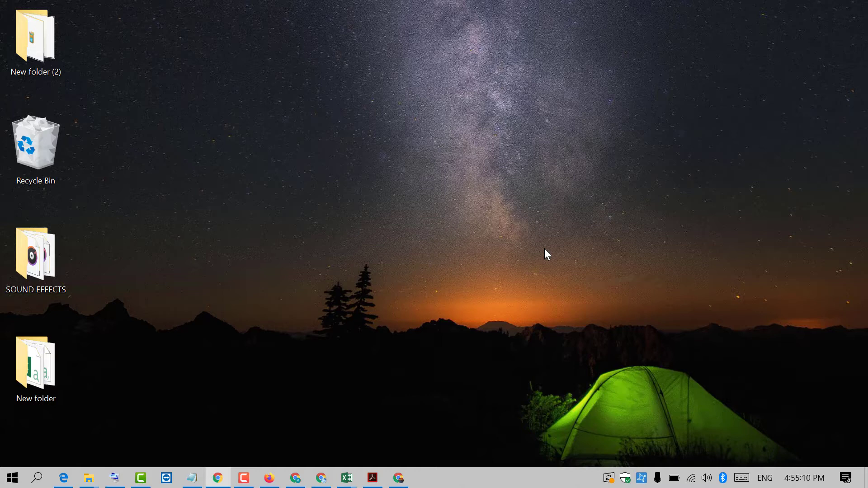
{"action": "mouse_move", "coordinate": [160, 387]}
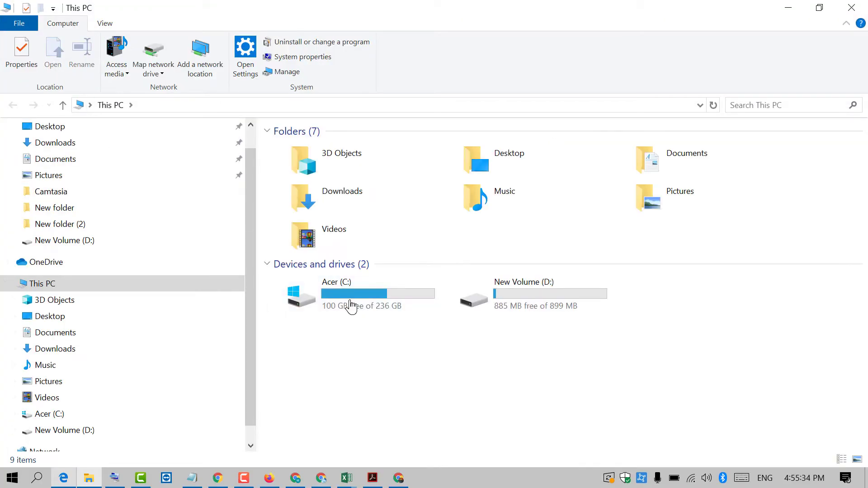
- Open the Acer (C:) drive's Windows folder and bring System32 into view
{"action": "left_click", "coordinate": [336, 293]}
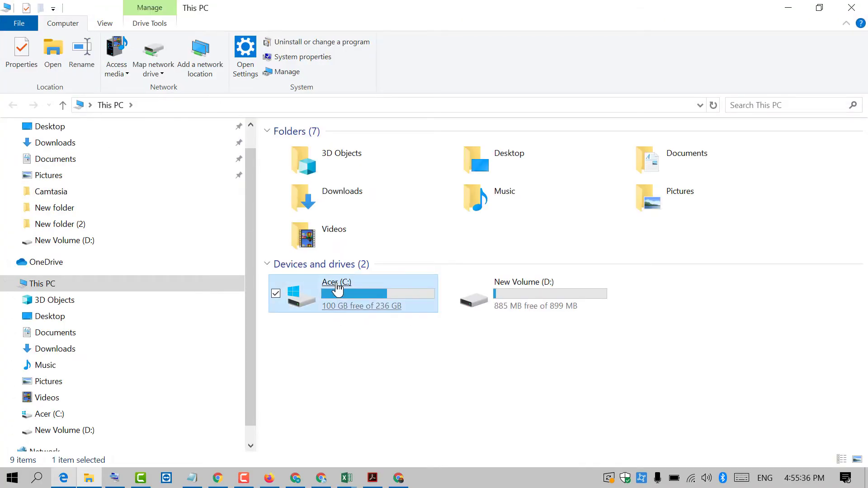
{"action": "double_click", "coordinate": [336, 282]}
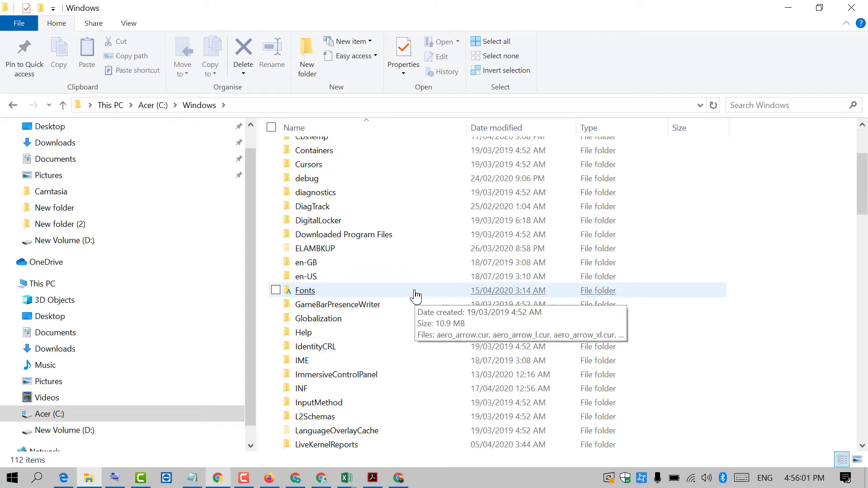
{"action": "scroll", "scroll_direction": "down", "scroll_amount": 3}
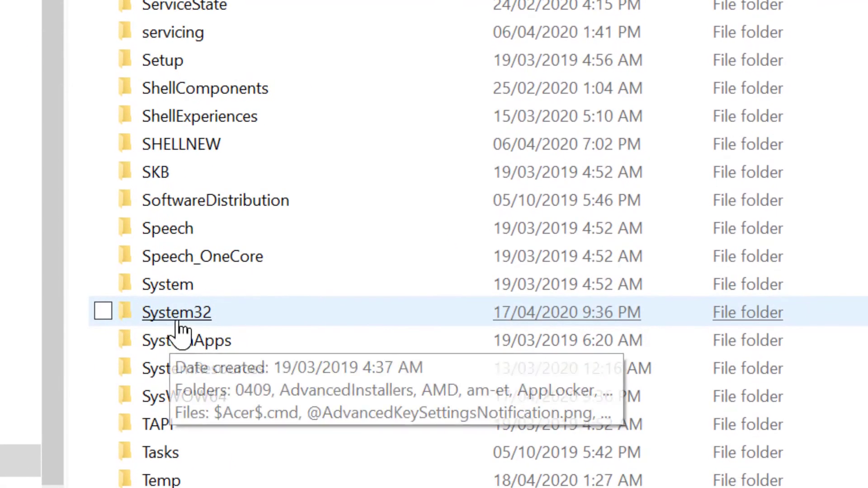
- Open System32 and launch msconfig.exe to bring up the System Configuration window
{"action": "double_click", "coordinate": [176, 312]}
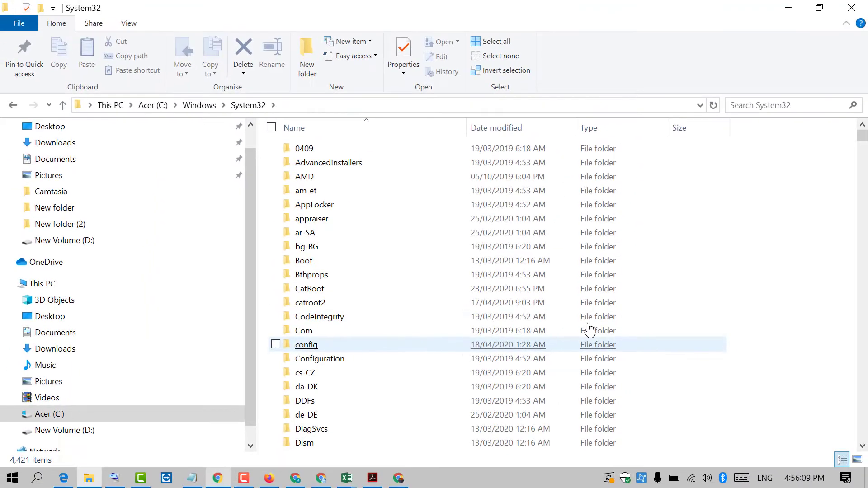
{"action": "scroll", "scroll_direction": "down", "scroll_amount": 3}
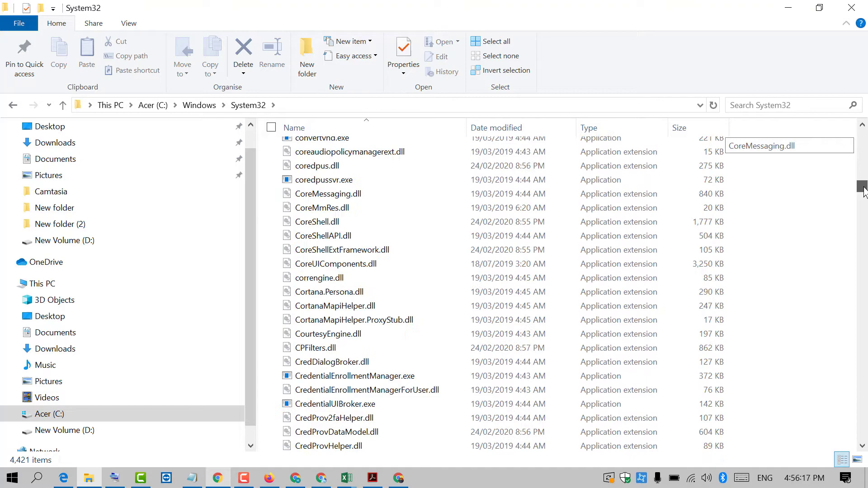
{"action": "scroll", "scroll_direction": "up", "scroll_amount": 3}
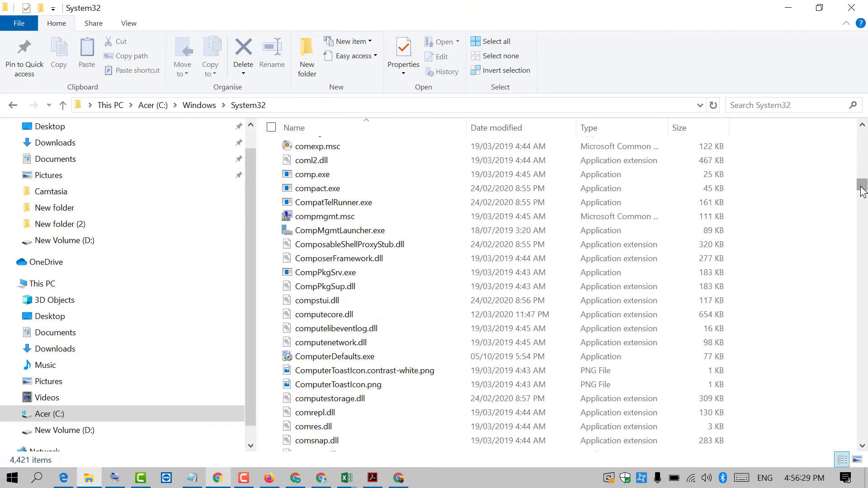
{"action": "scroll", "scroll_direction": "down", "scroll_amount": 3}
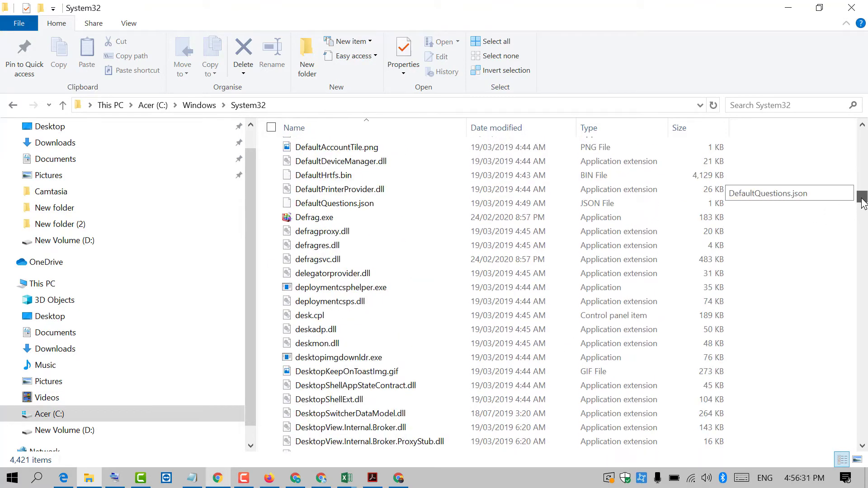
{"action": "scroll", "scroll_direction": "down", "scroll_amount": 3}
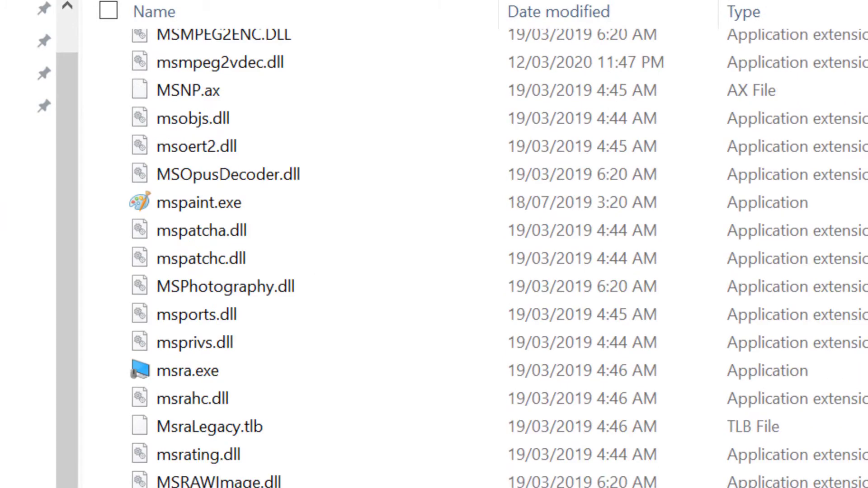
{"action": "scroll", "scroll_direction": "up", "scroll_amount": 3}
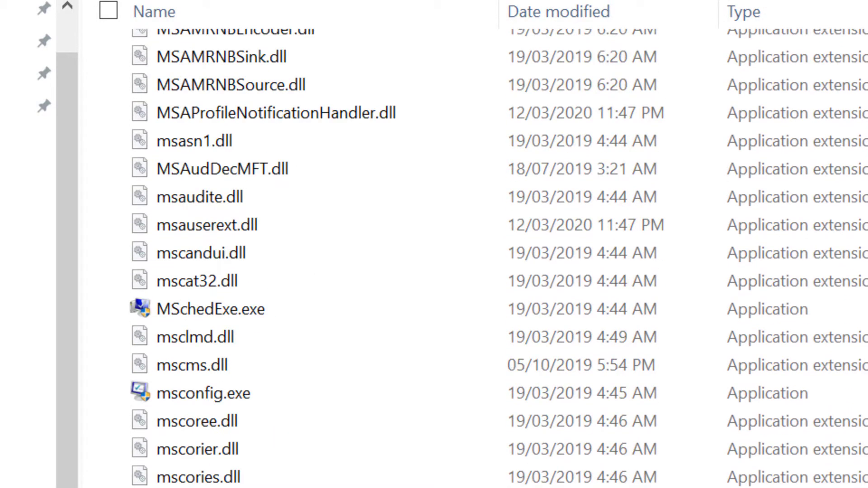
{"action": "mouse_move", "coordinate": [205, 393]}
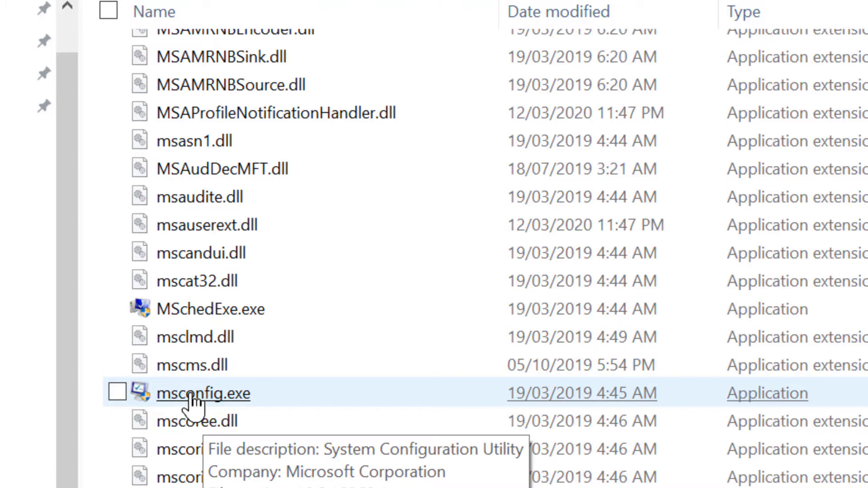
{"action": "double_click", "coordinate": [193, 393]}
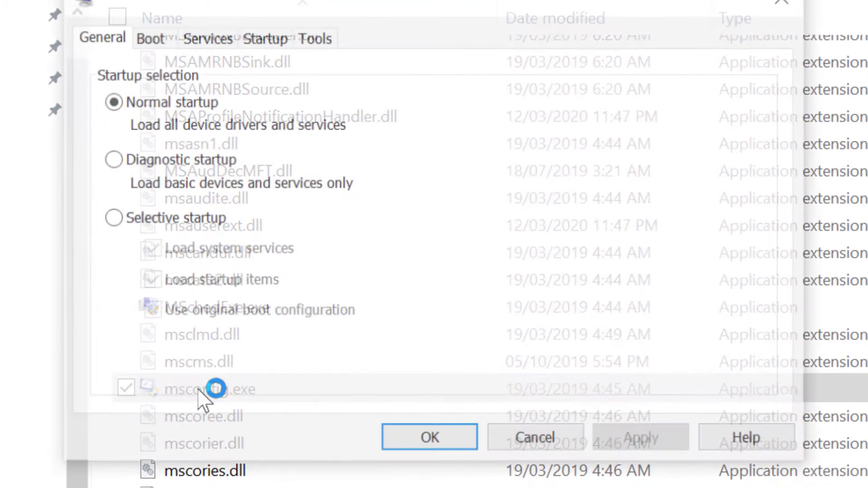